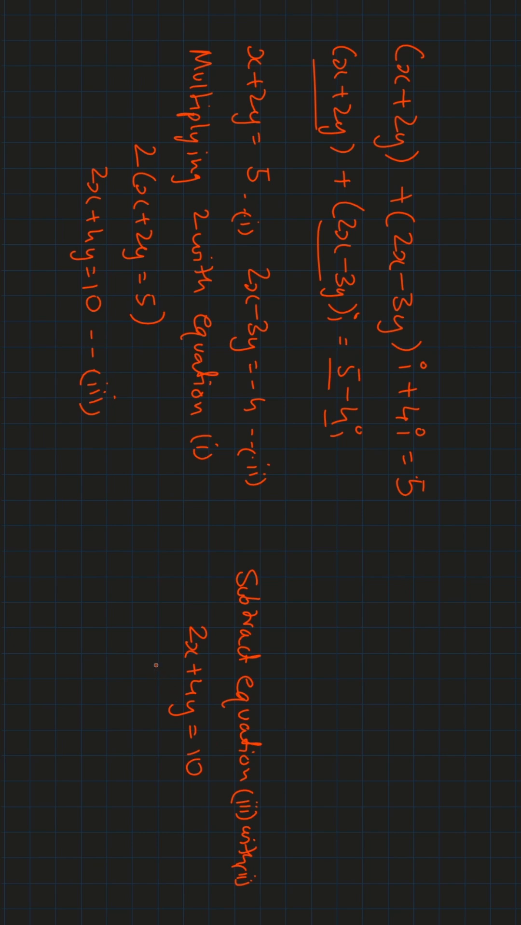
{"action": "type", "text": "2x-3y=-4"}
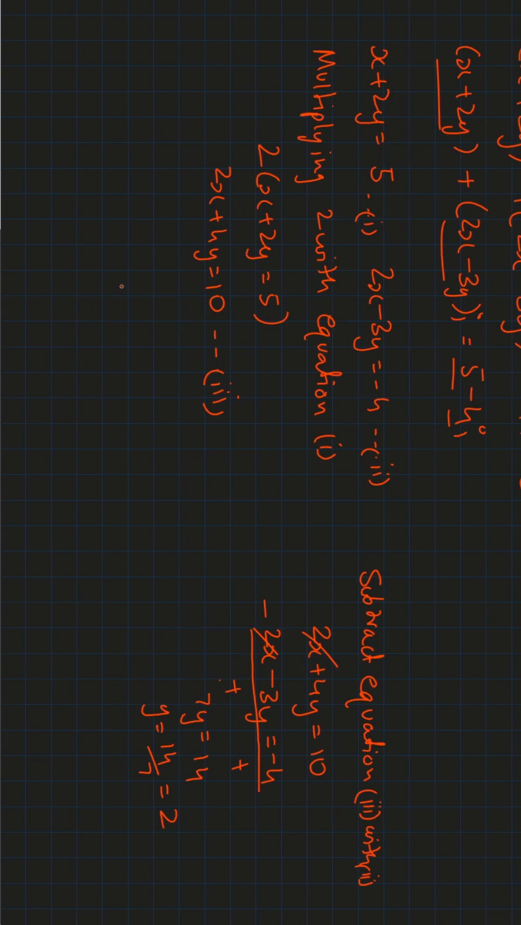
{"action": "type", "text": "x+2y=5."}
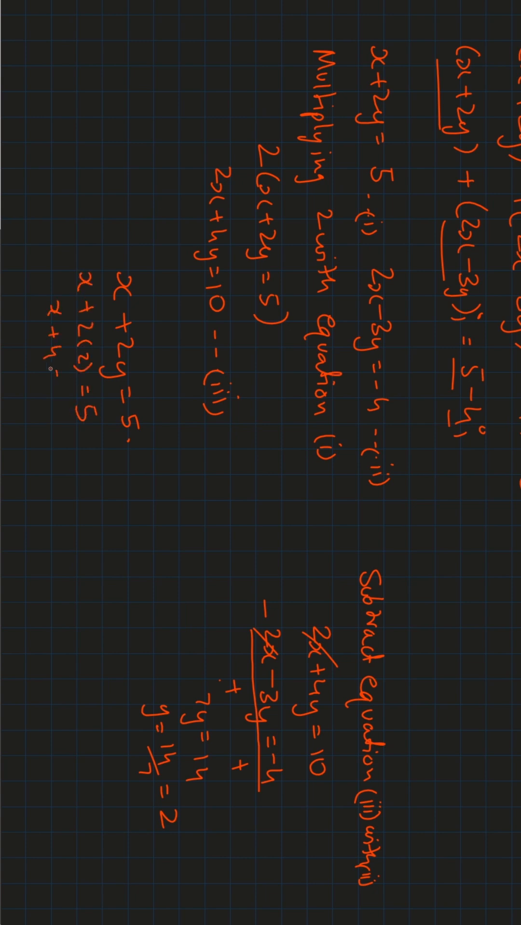
{"action": "type", "text": "x = 1"}
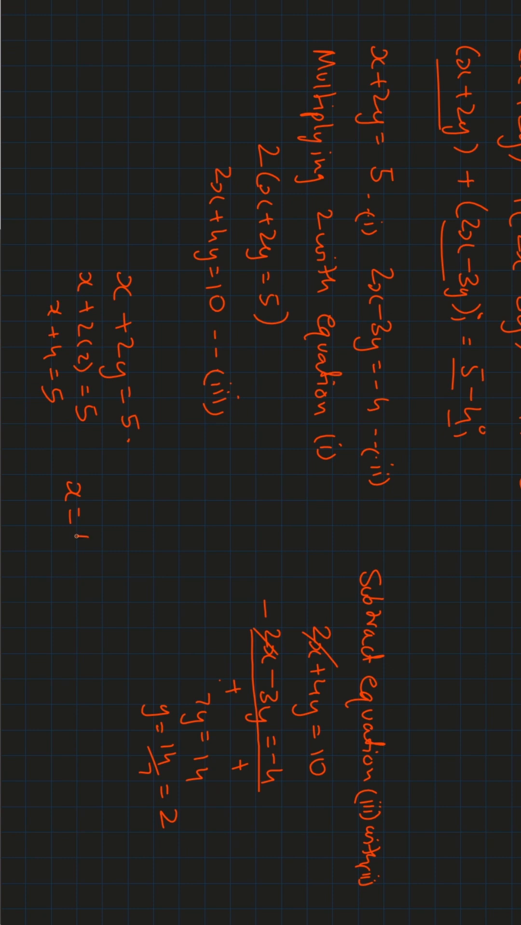